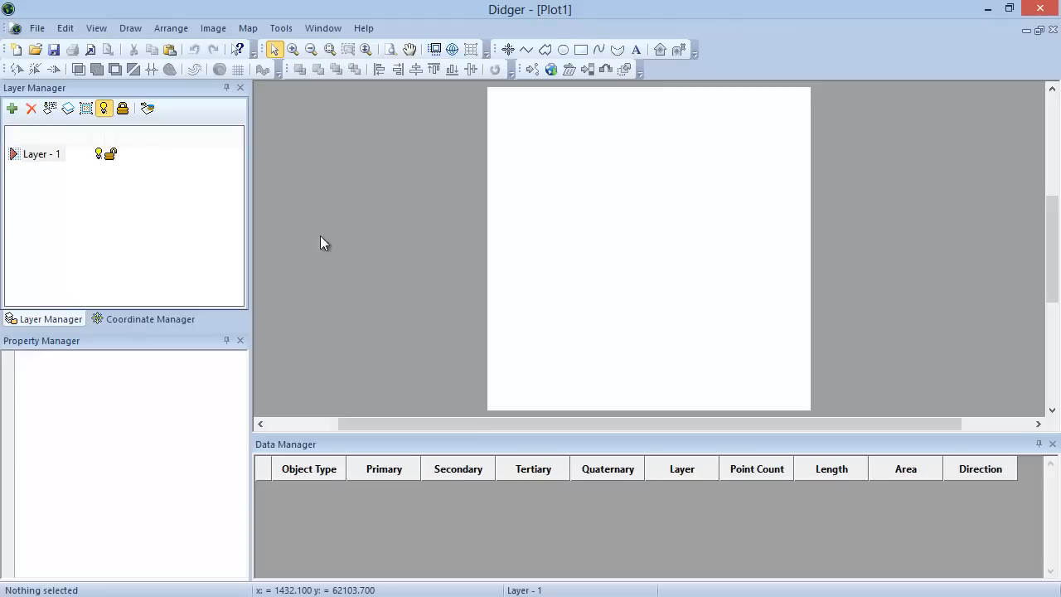
Open the Botswana.pjt sample project from the Samples folder
click(37, 27)
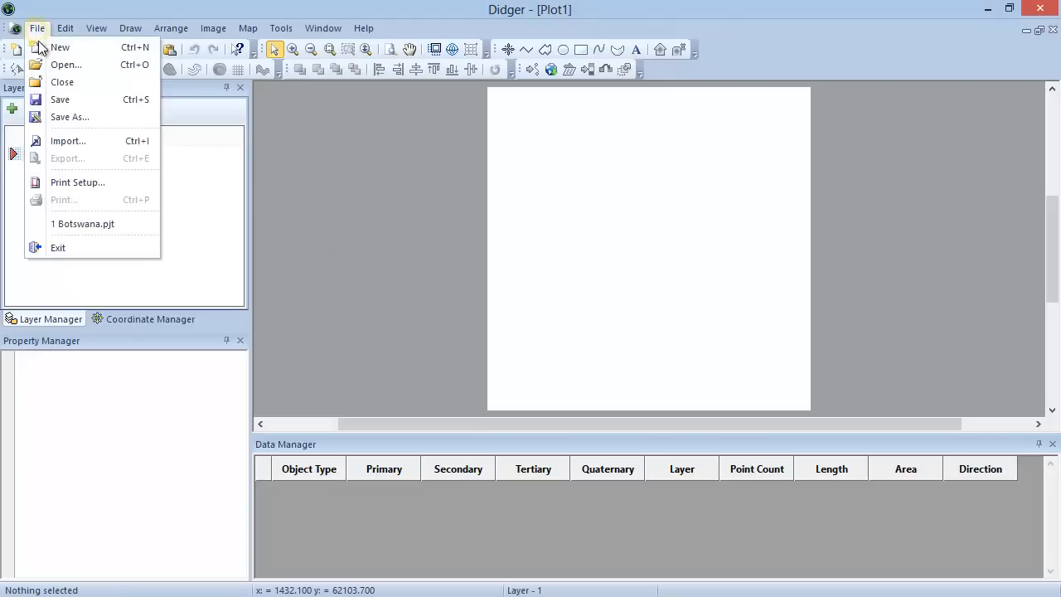
click(63, 60)
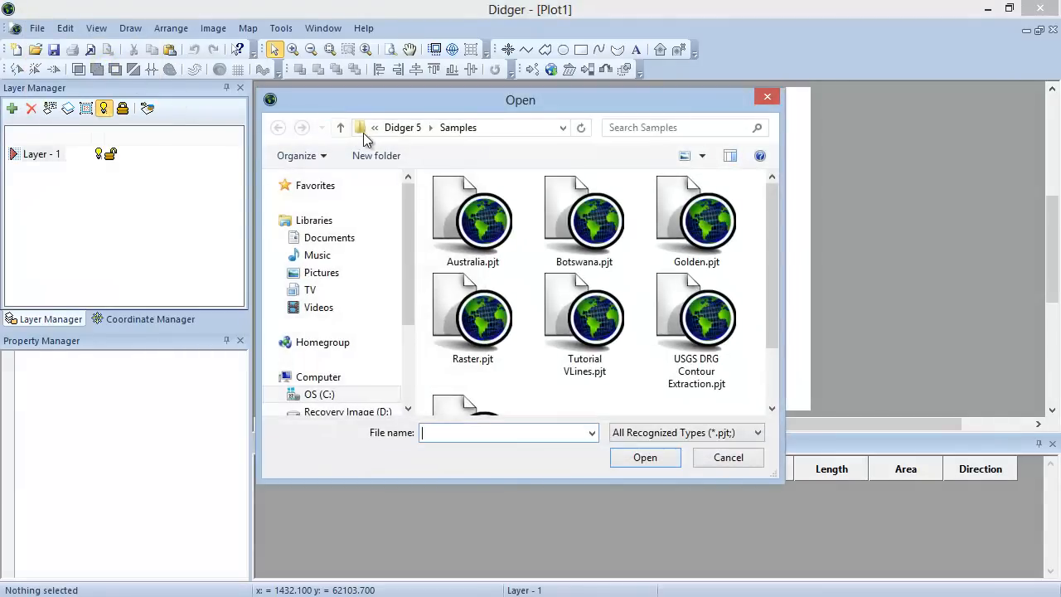
mouse_move(483, 159)
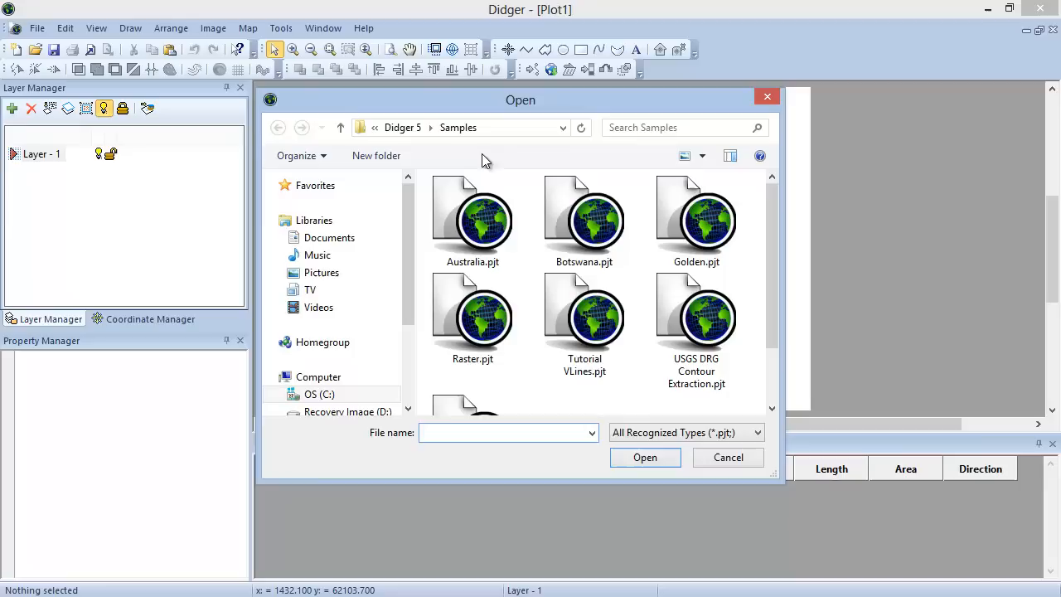
click(584, 219)
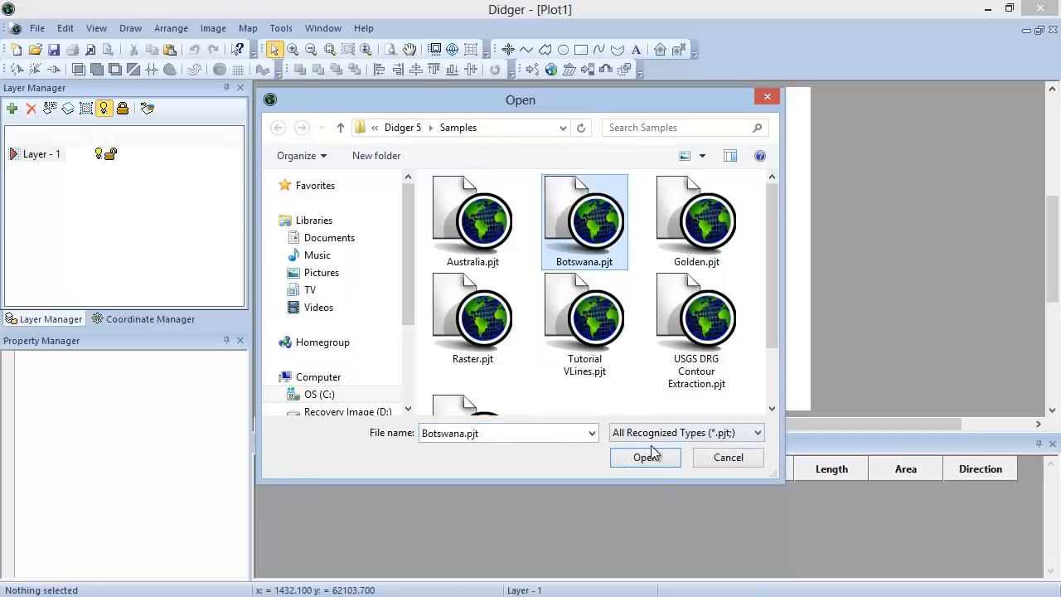
click(643, 458)
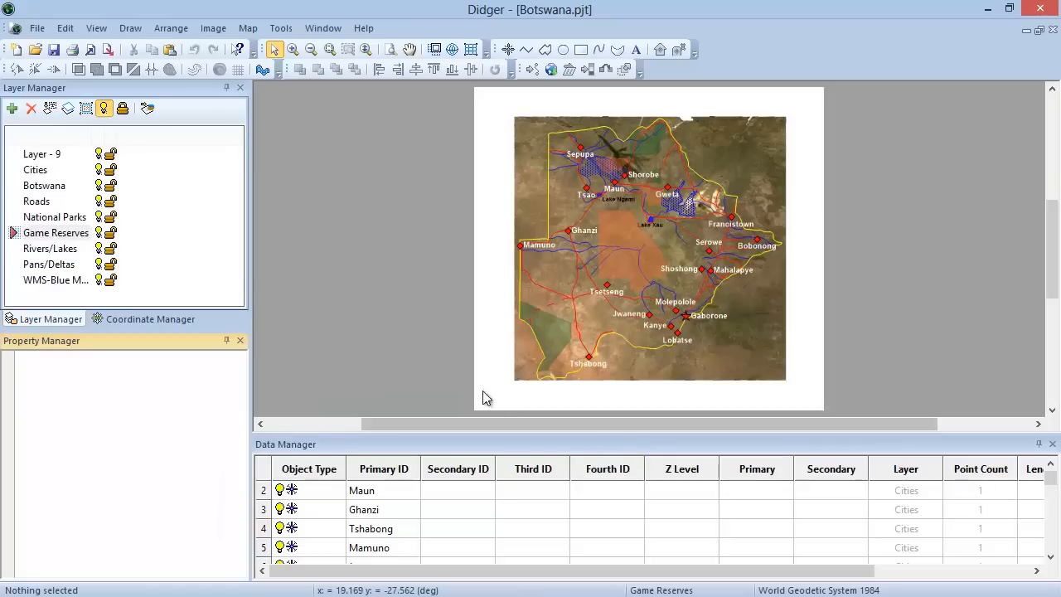
mouse_move(395, 341)
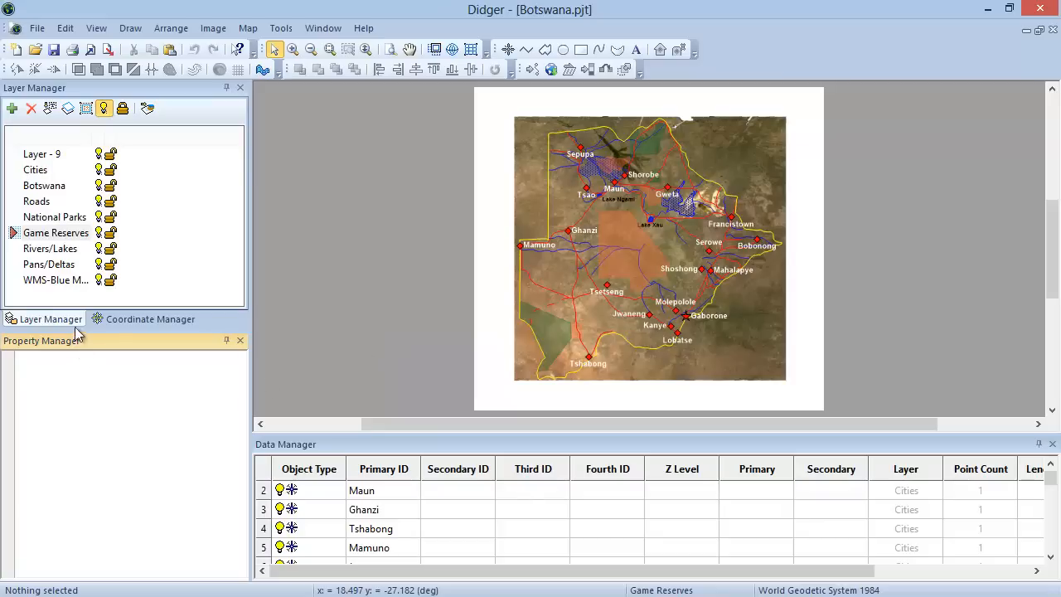
mouse_move(148, 328)
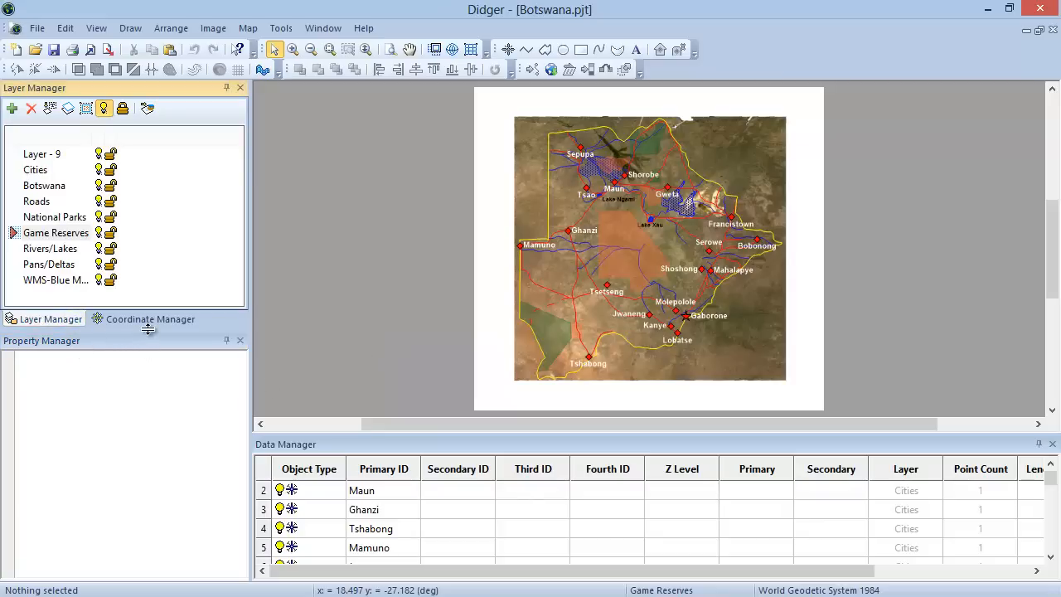
Switch the side panel to the Coordinate Manager and scroll the Data Manager to later entries
click(149, 318)
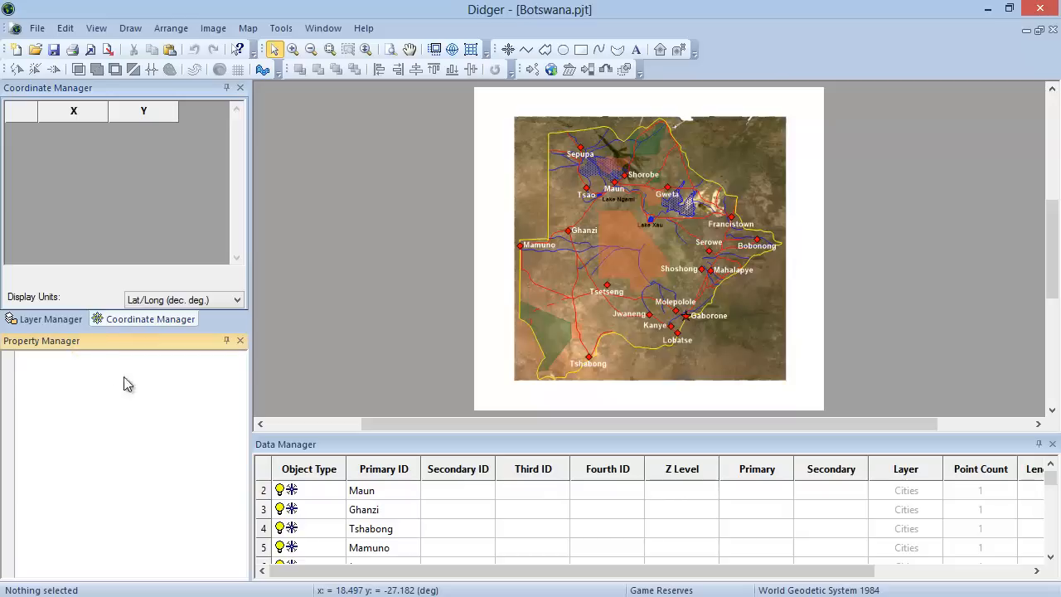
mouse_move(426, 451)
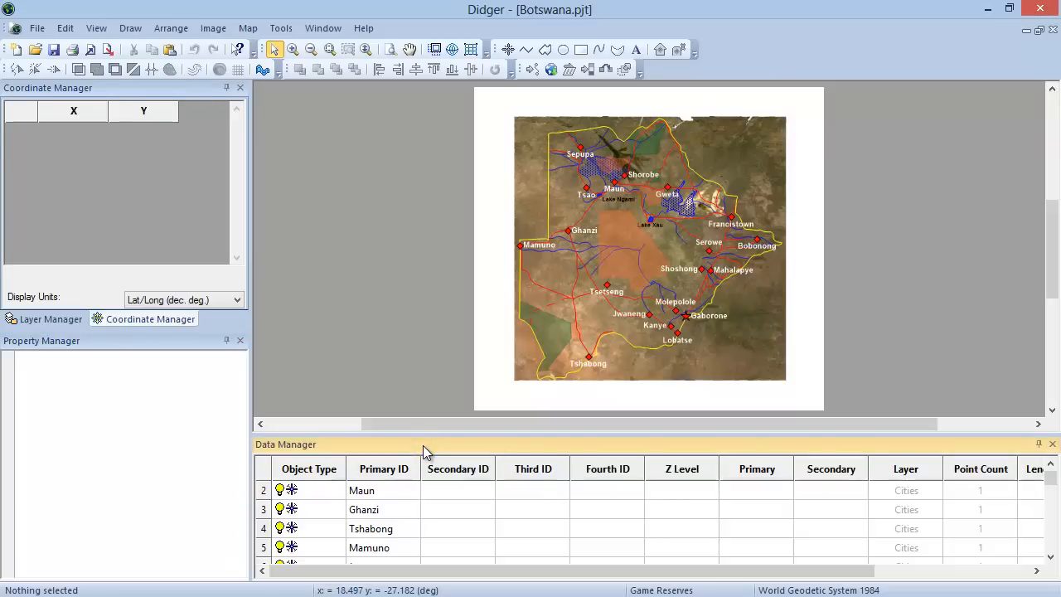
mouse_move(1011, 488)
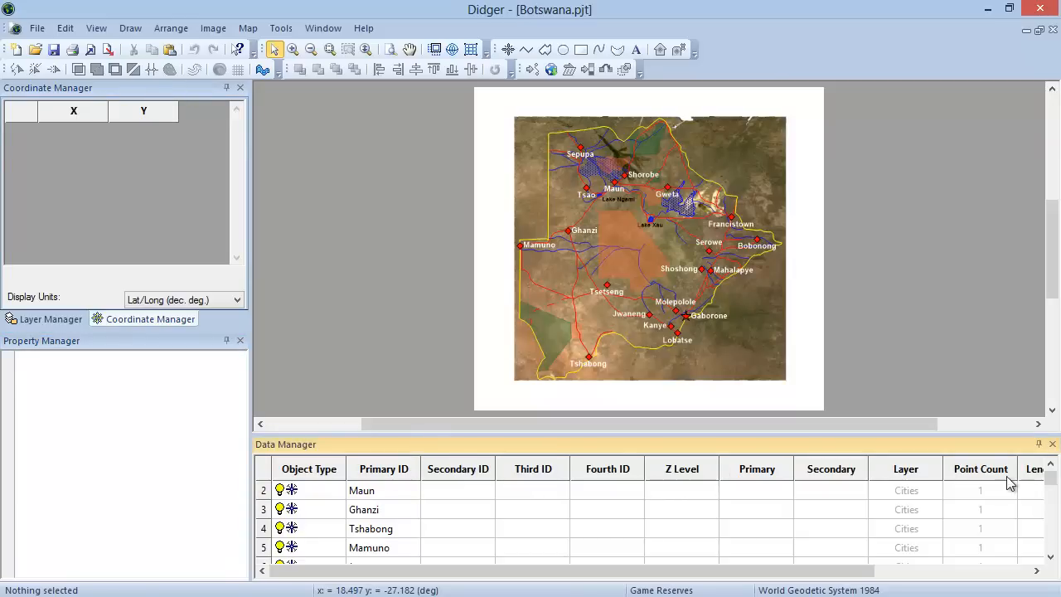
scroll(down, 3)
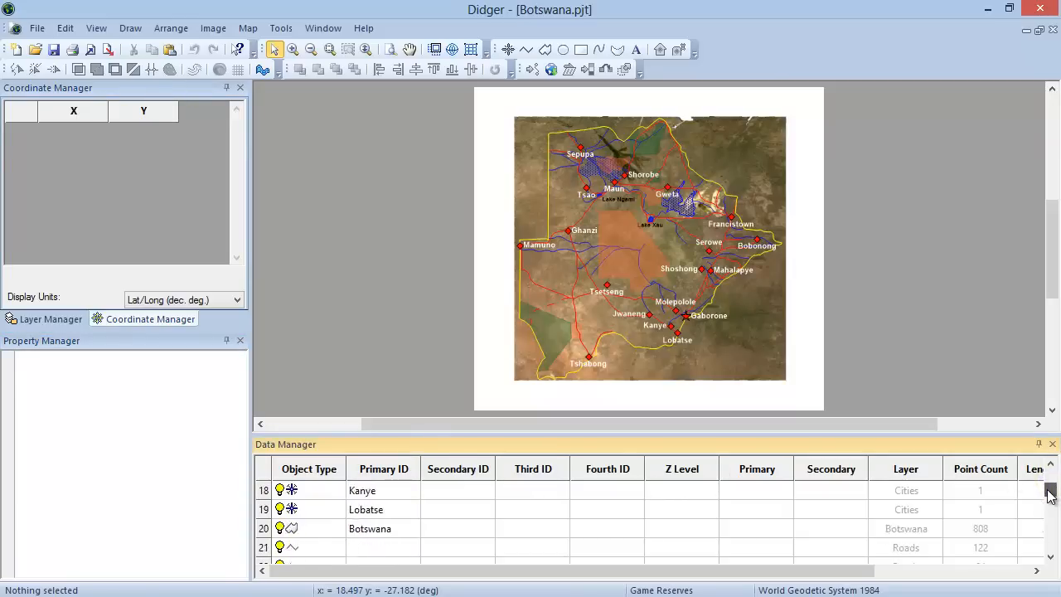
Select the Lobatse row, then the WMS-Blue Marble image row to list its corner coordinates
click(365, 511)
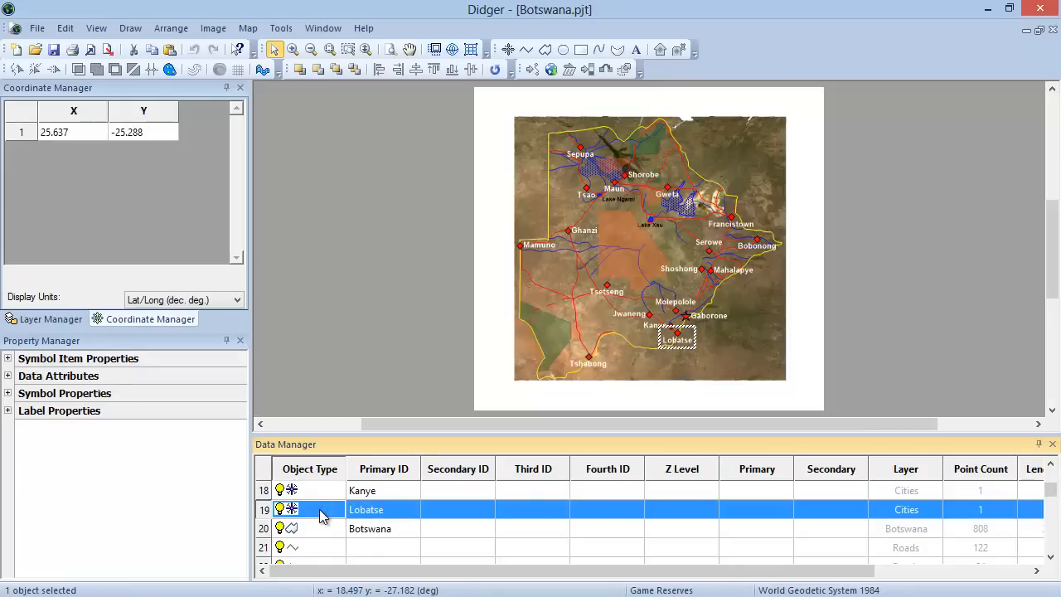
click(370, 527)
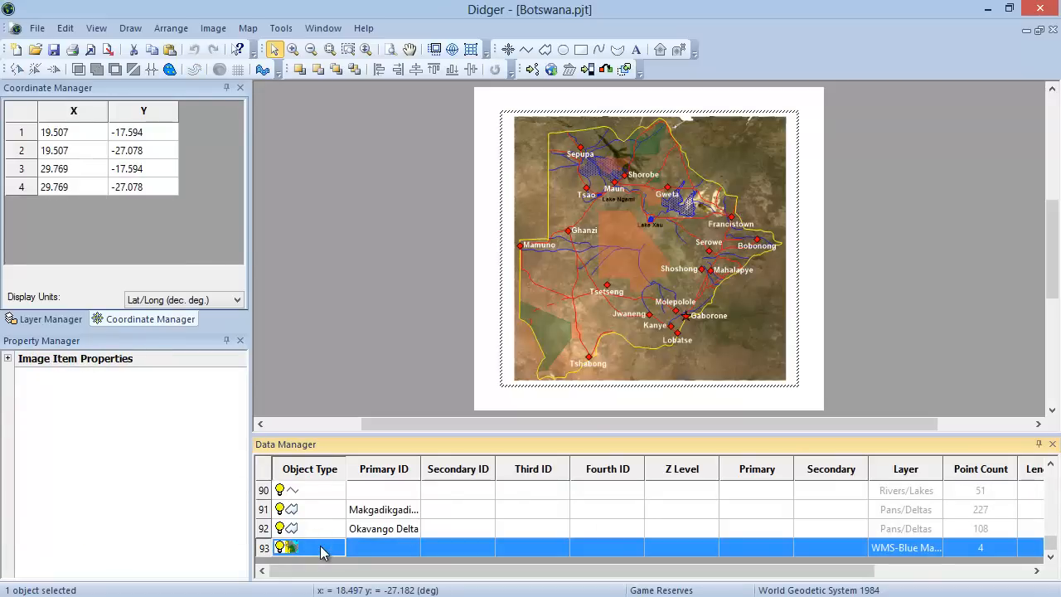
mouse_move(197, 343)
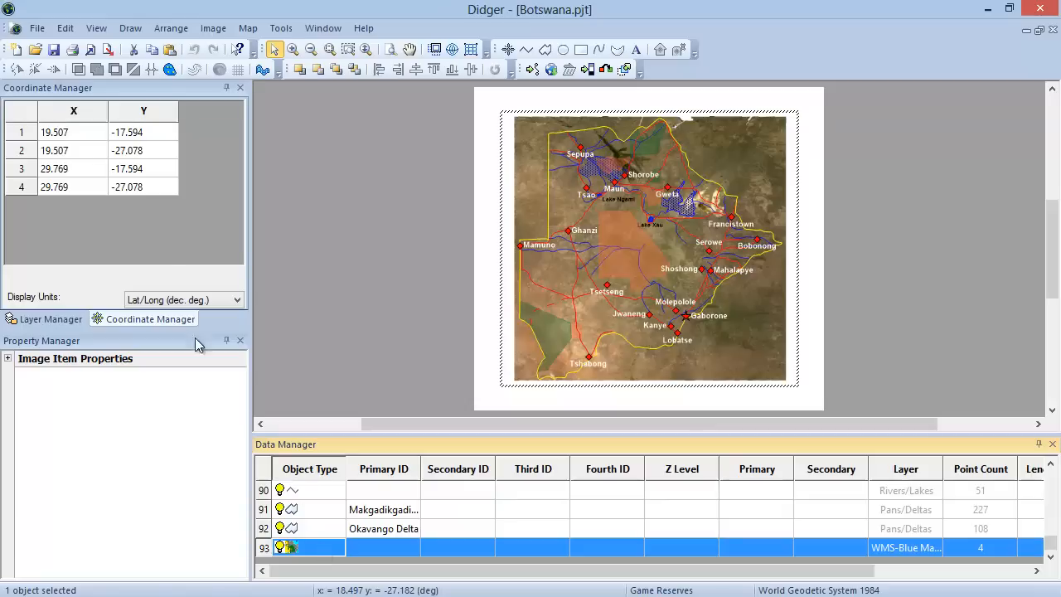
click(96, 26)
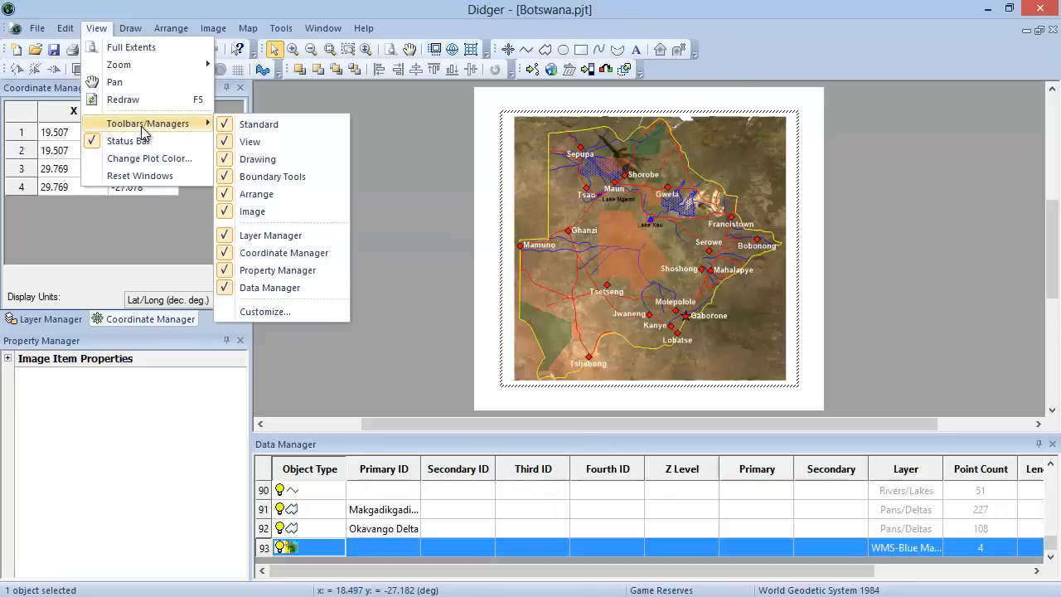
mouse_move(297, 252)
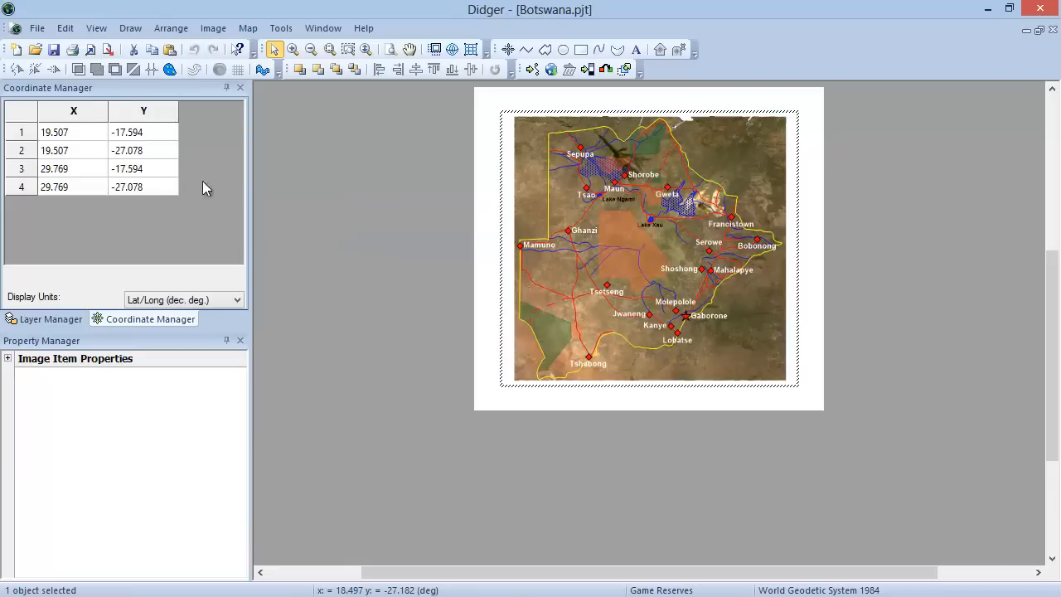
Restore the Data Manager from View > Toolbars/Managers and return the side panel to the Layer Manager
click(97, 26)
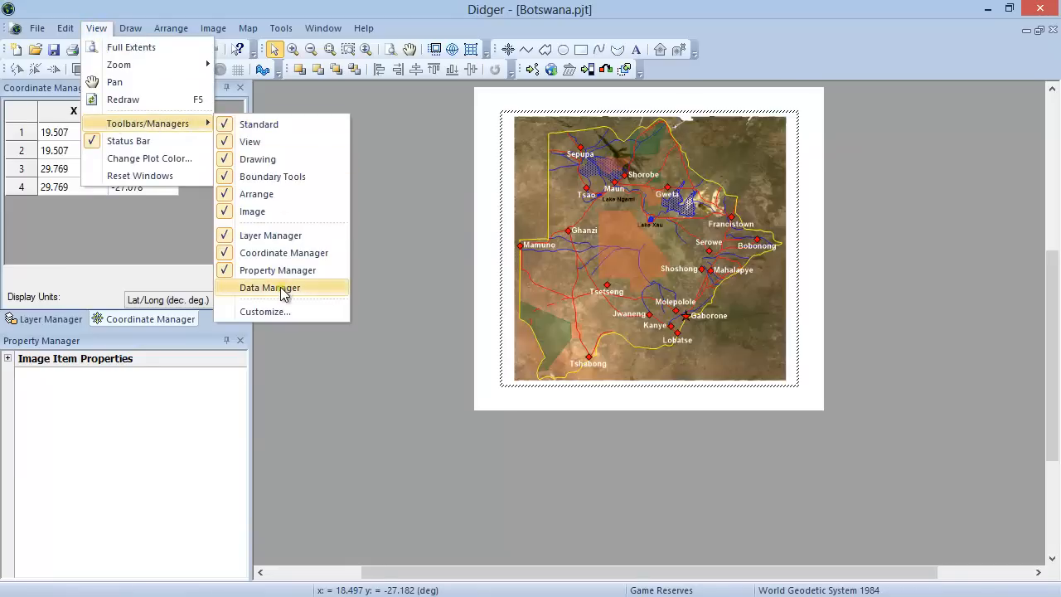
click(268, 289)
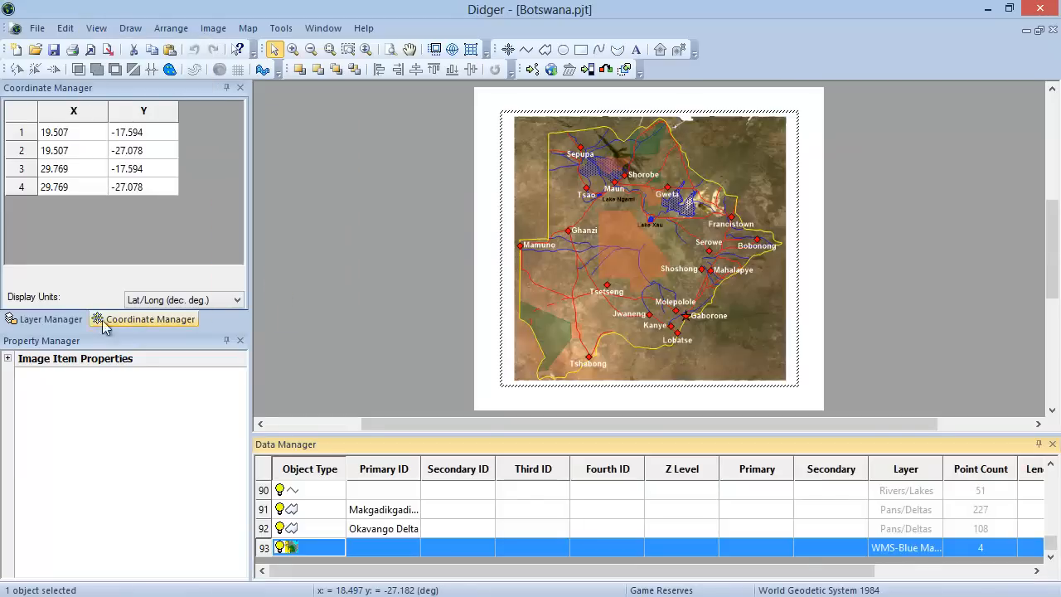
click(49, 318)
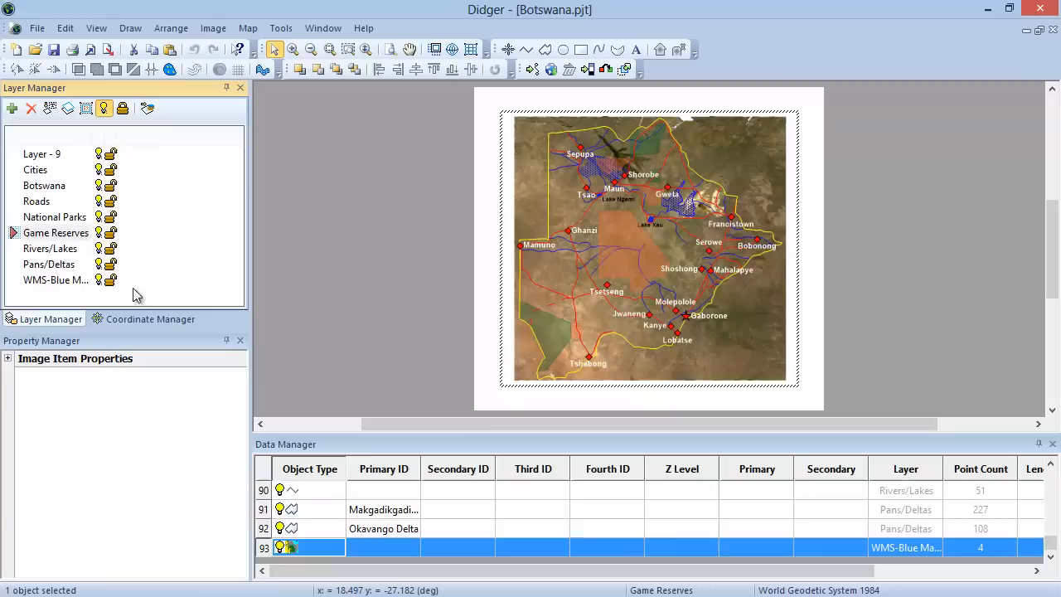
mouse_move(164, 195)
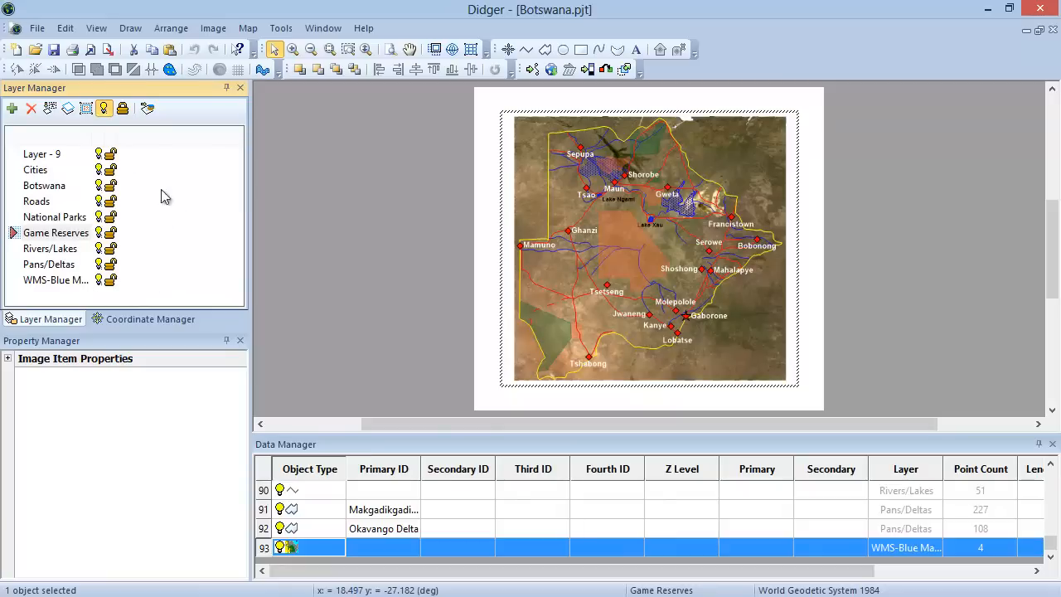
mouse_move(119, 292)
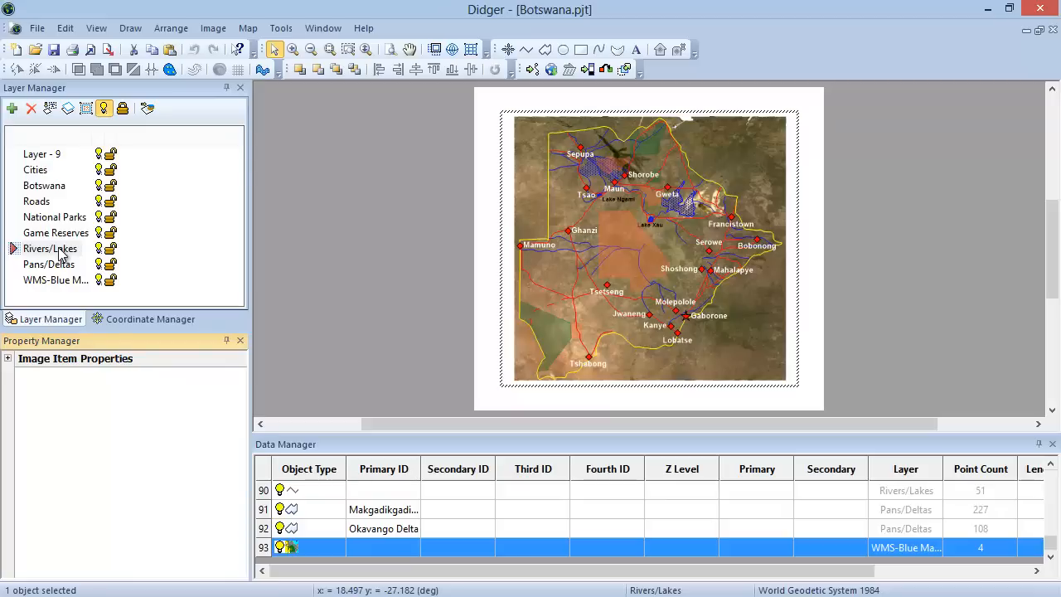
right_click(50, 248)
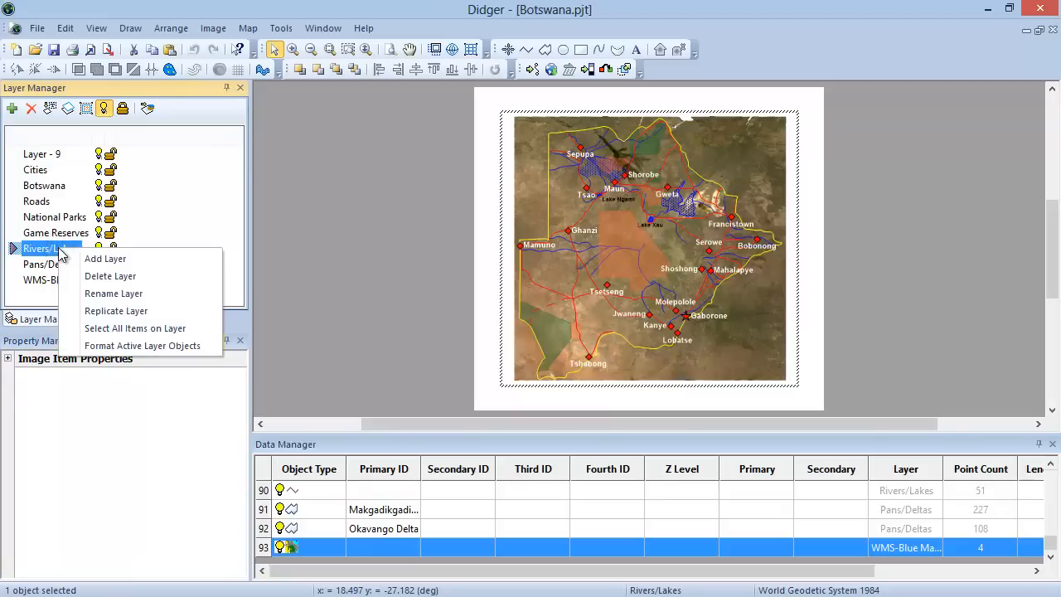
mouse_move(53, 254)
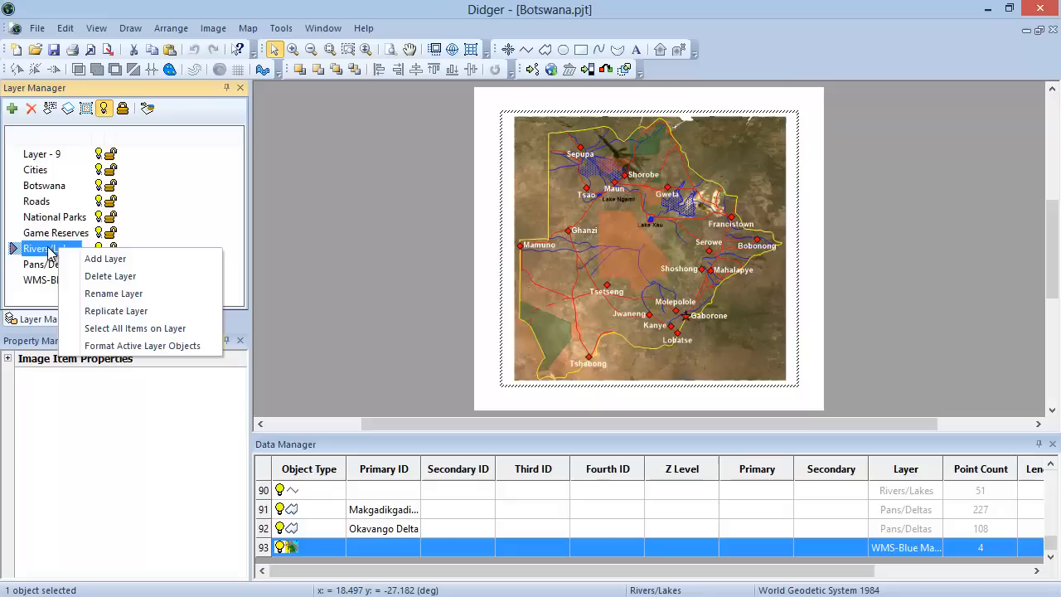
mouse_move(13, 109)
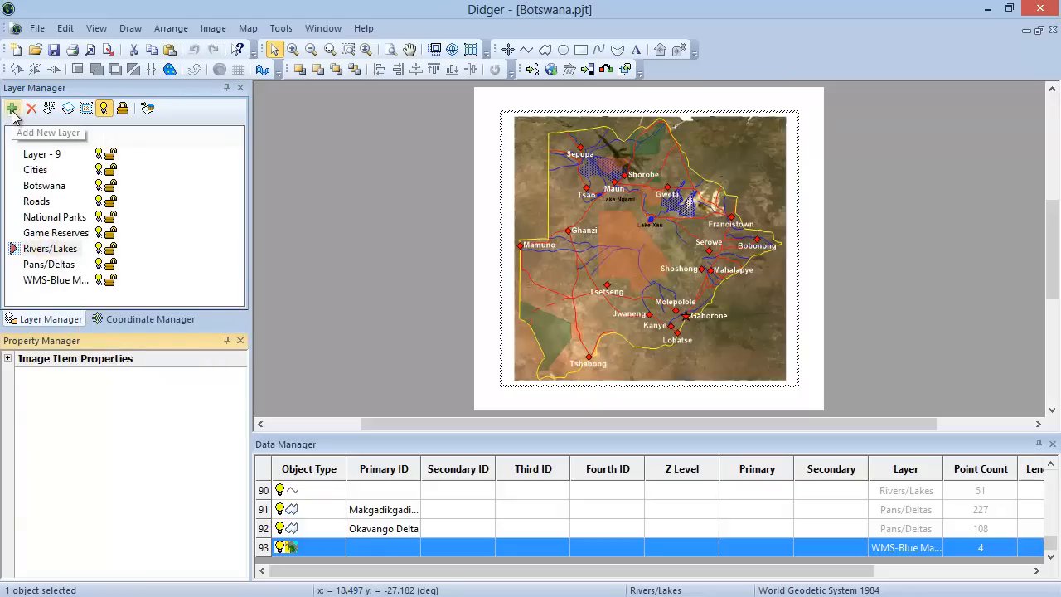
mouse_move(31, 109)
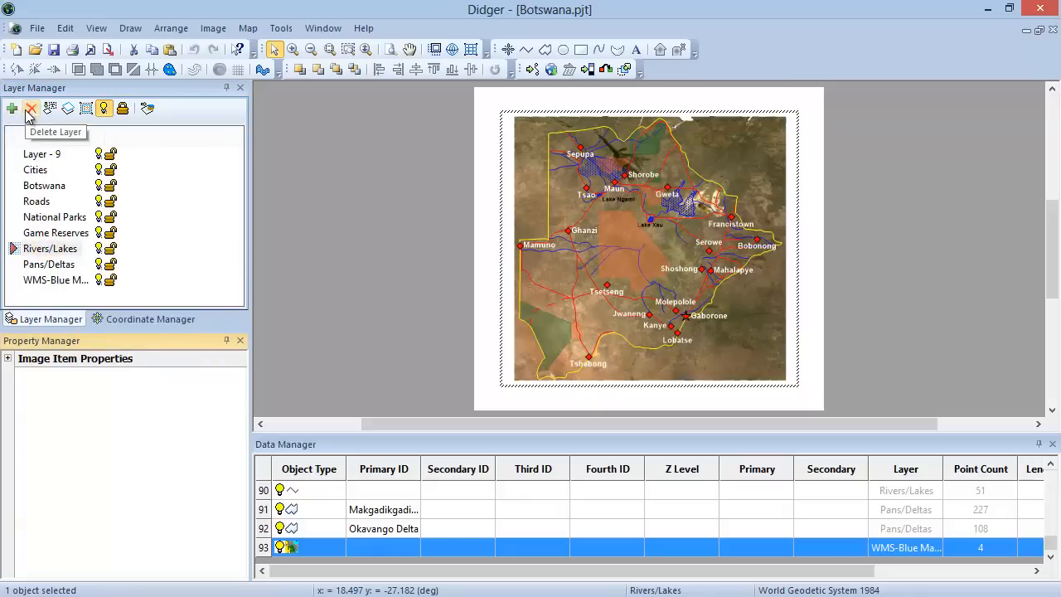
mouse_move(141, 224)
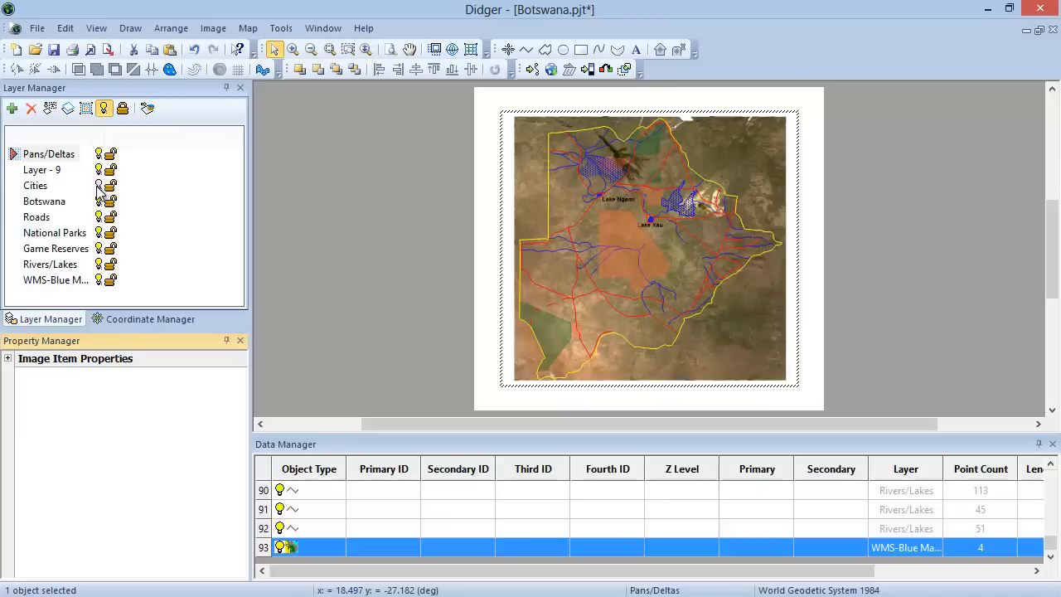
mouse_move(119, 192)
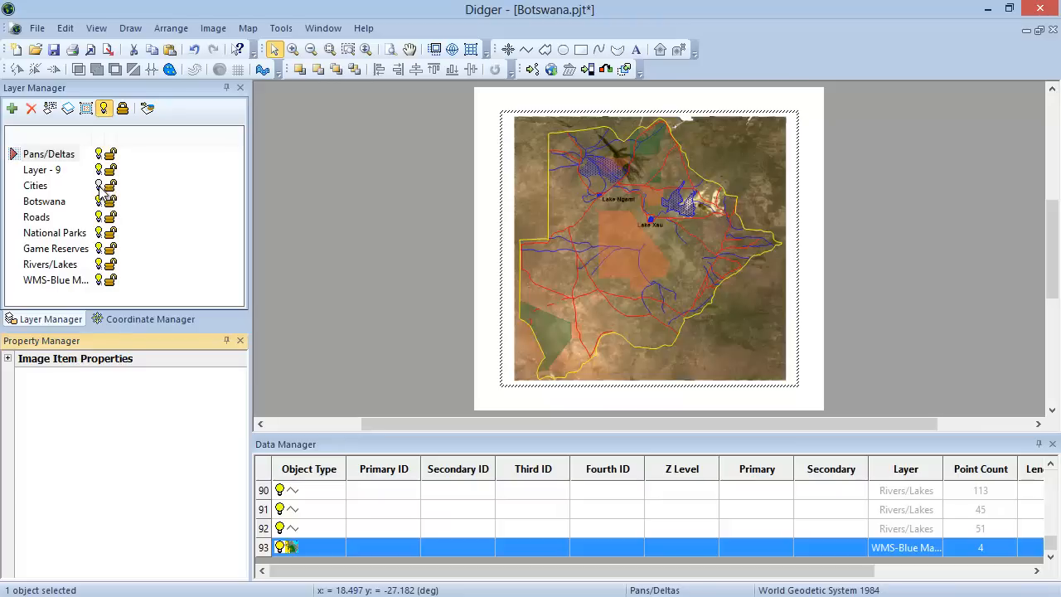
click(98, 186)
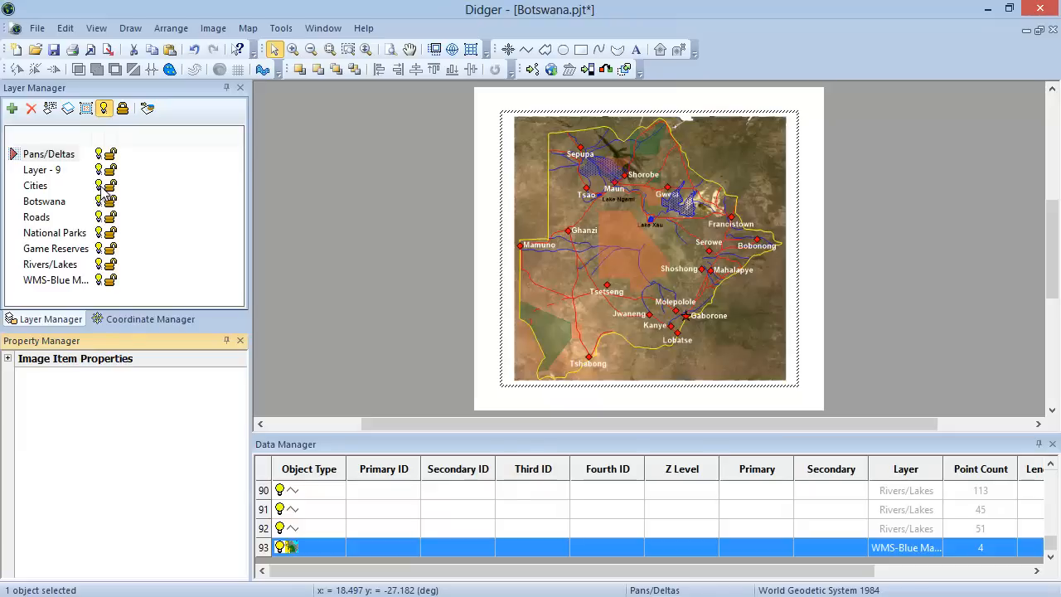
mouse_move(141, 195)
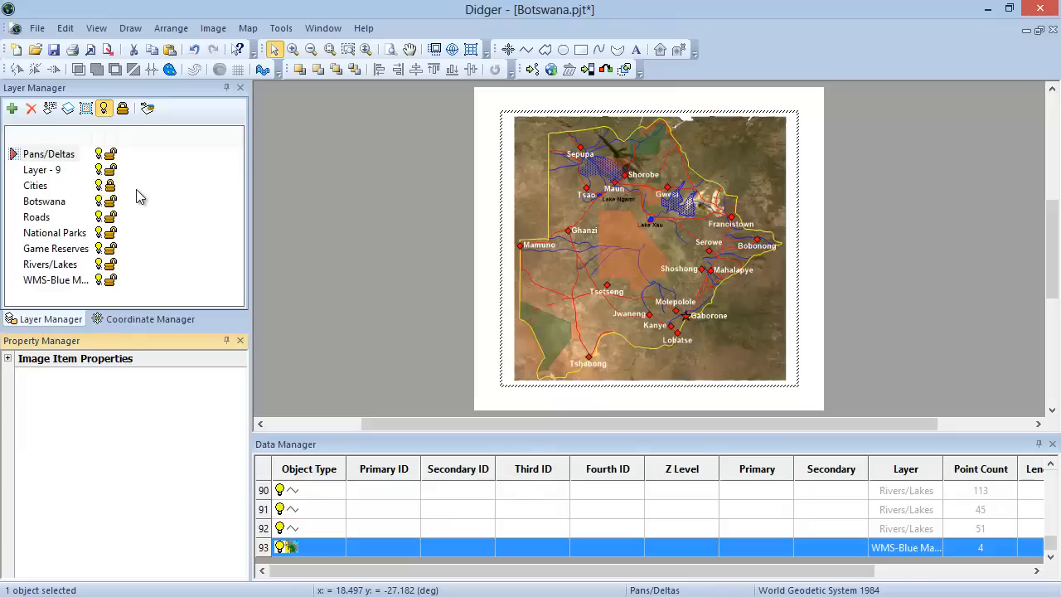
mouse_move(129, 197)
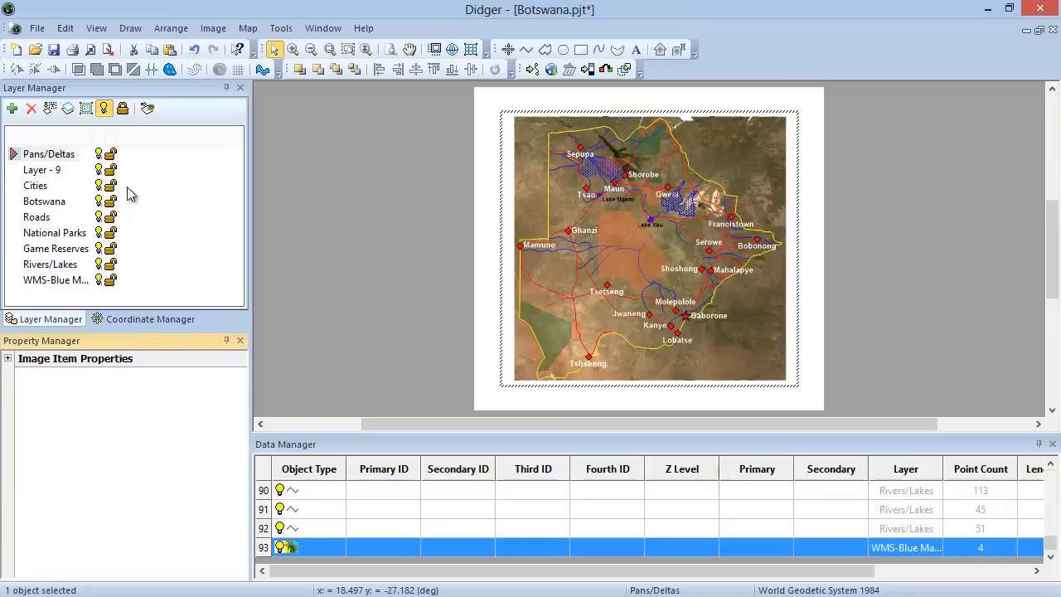
Show the Coordinate Manager and select the first Pans/Deltas polygon record
click(150, 318)
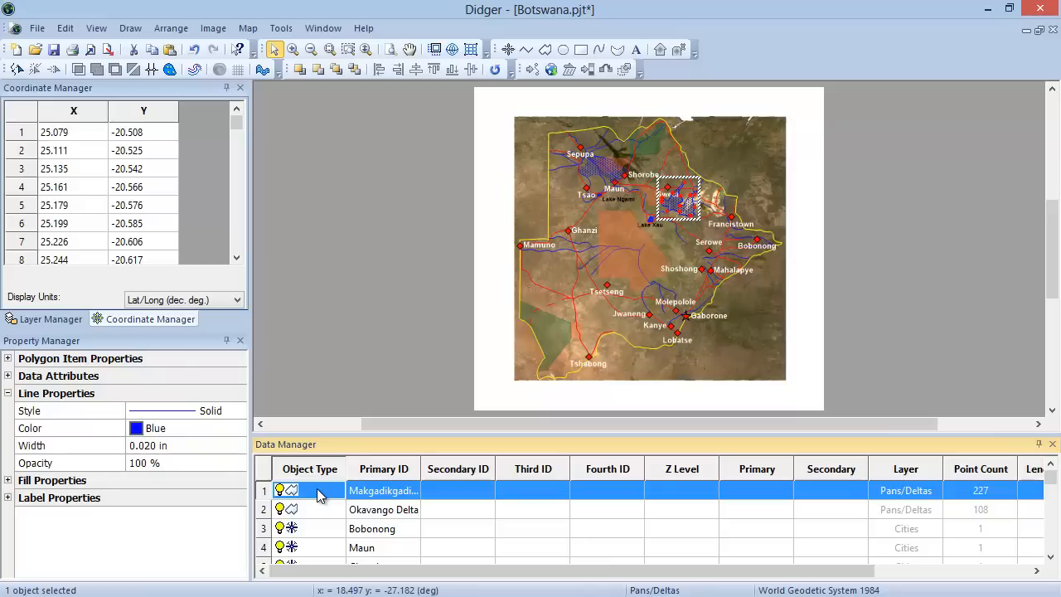
click(79, 132)
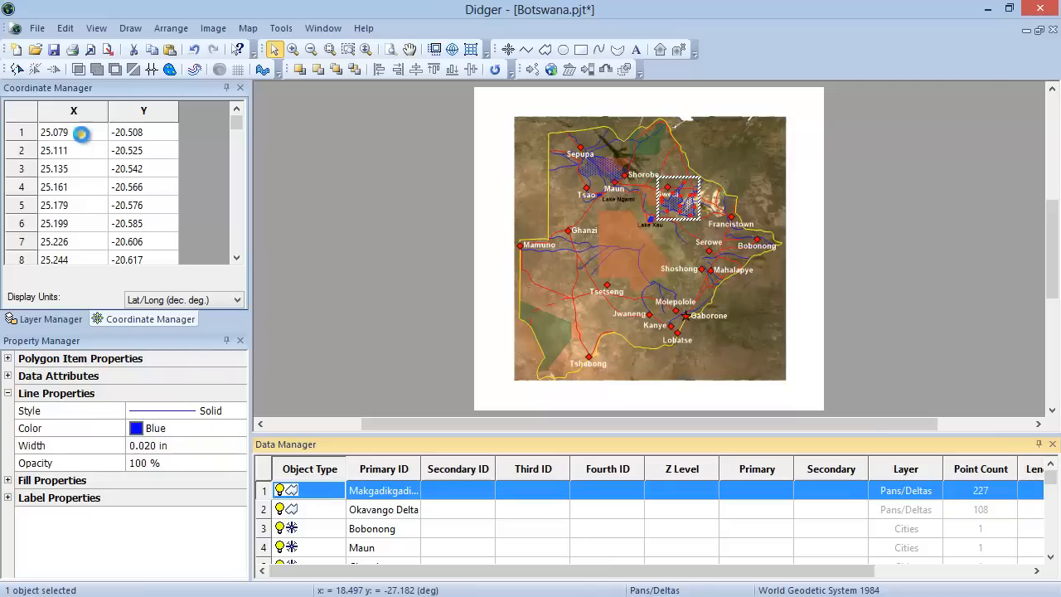
Step through the polygon's first three vertex coordinate pairs
click(72, 132)
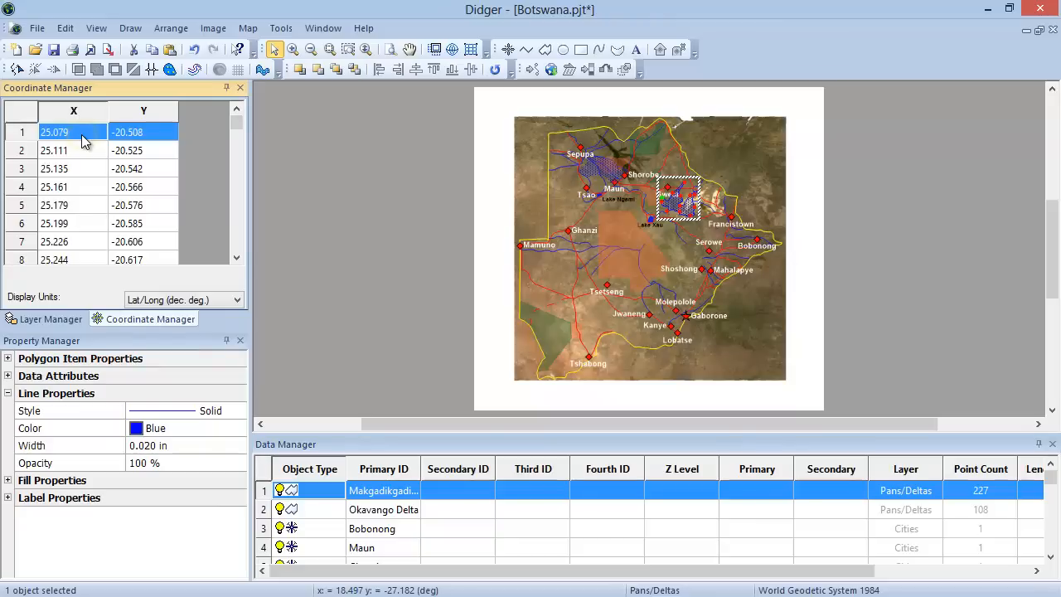
mouse_move(87, 158)
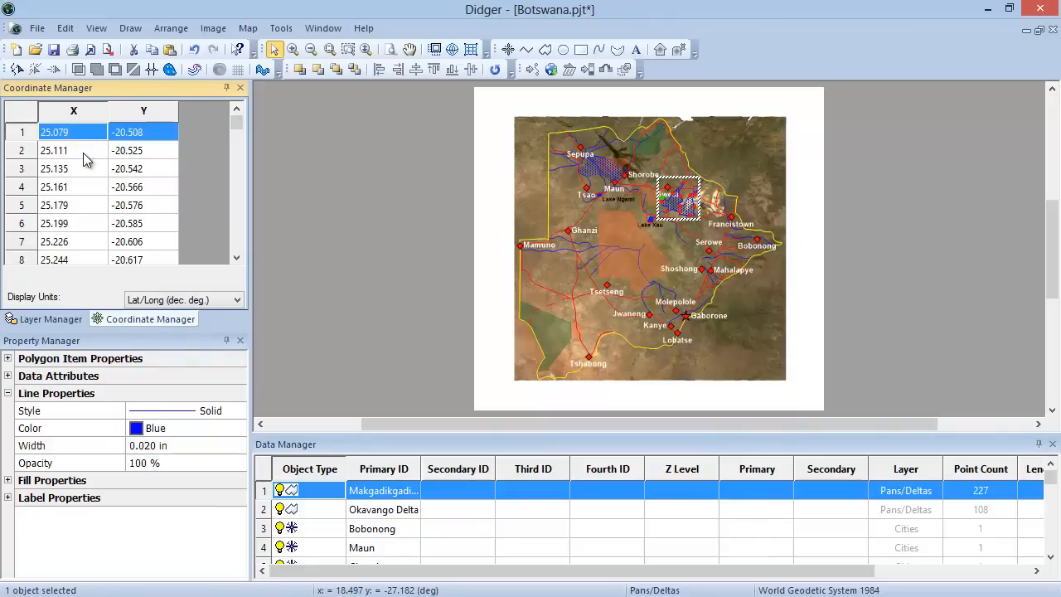
click(73, 149)
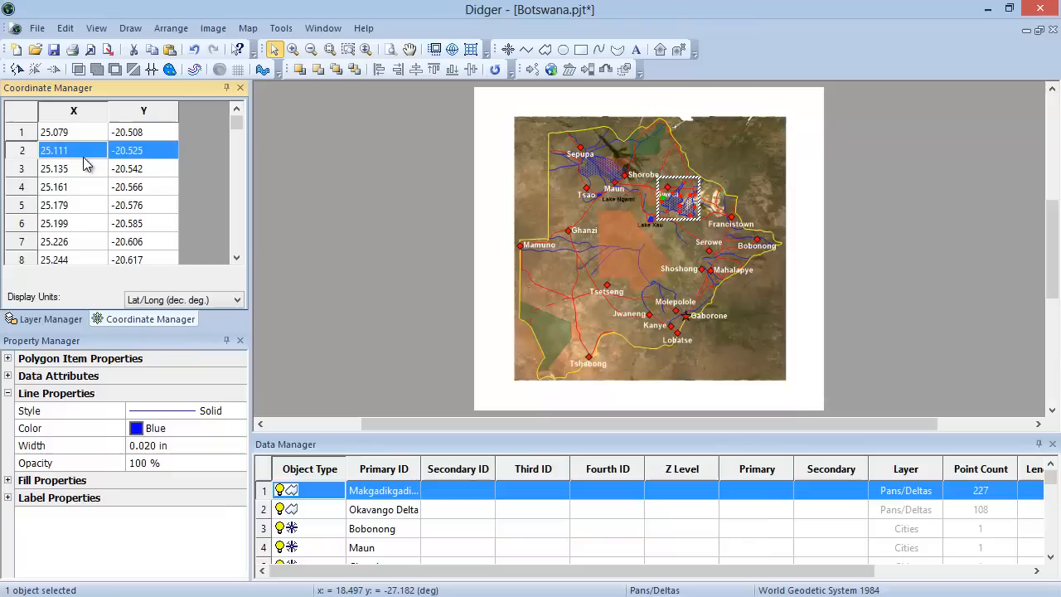
click(73, 169)
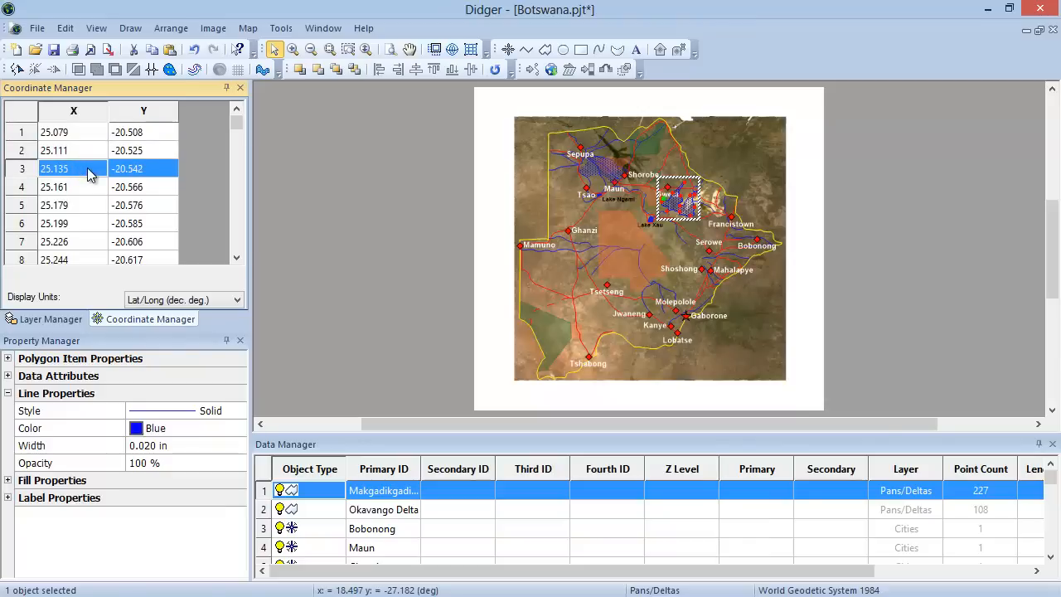
mouse_move(275, 279)
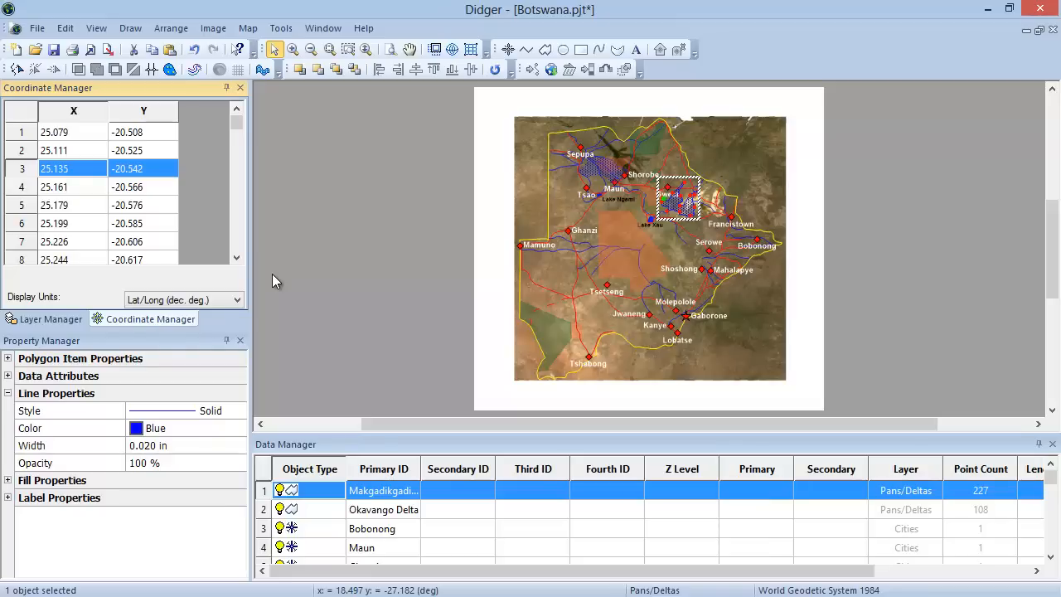
Select the Botswana outline record and set its line colour to Blue
scroll(down, 3)
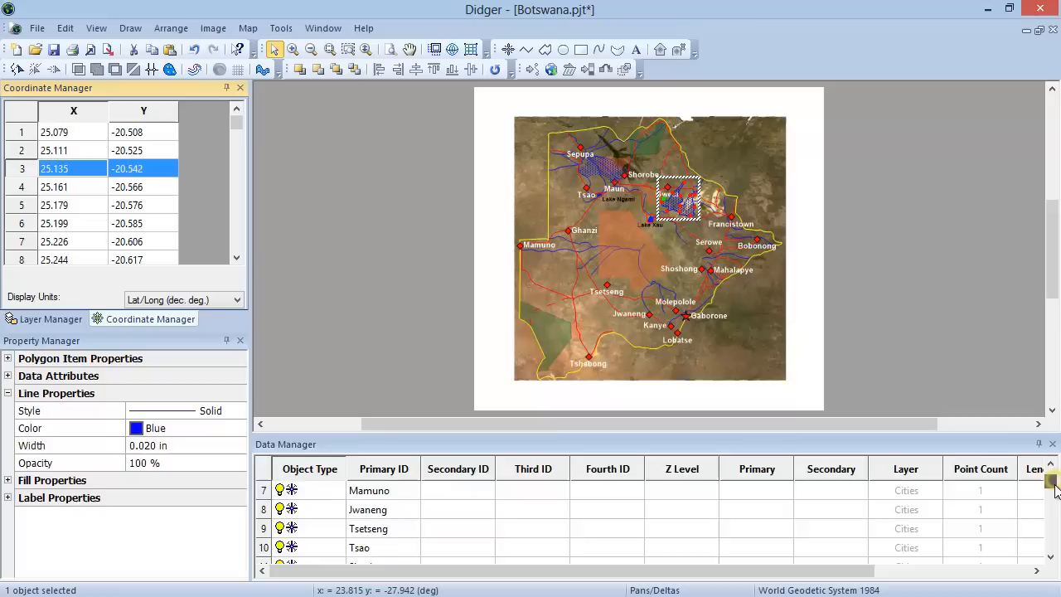
scroll(down, 3)
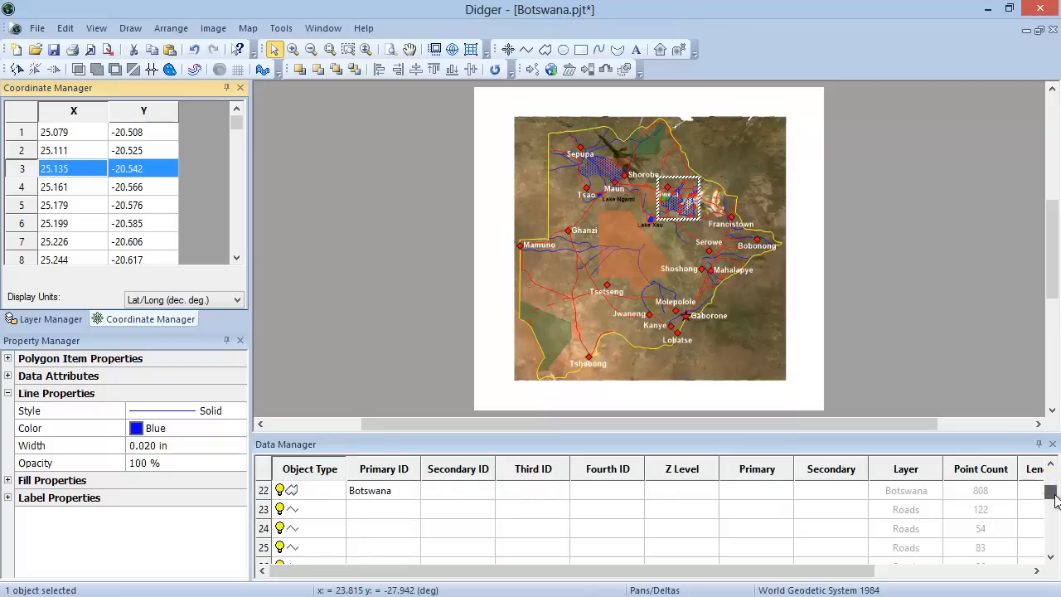
click(321, 491)
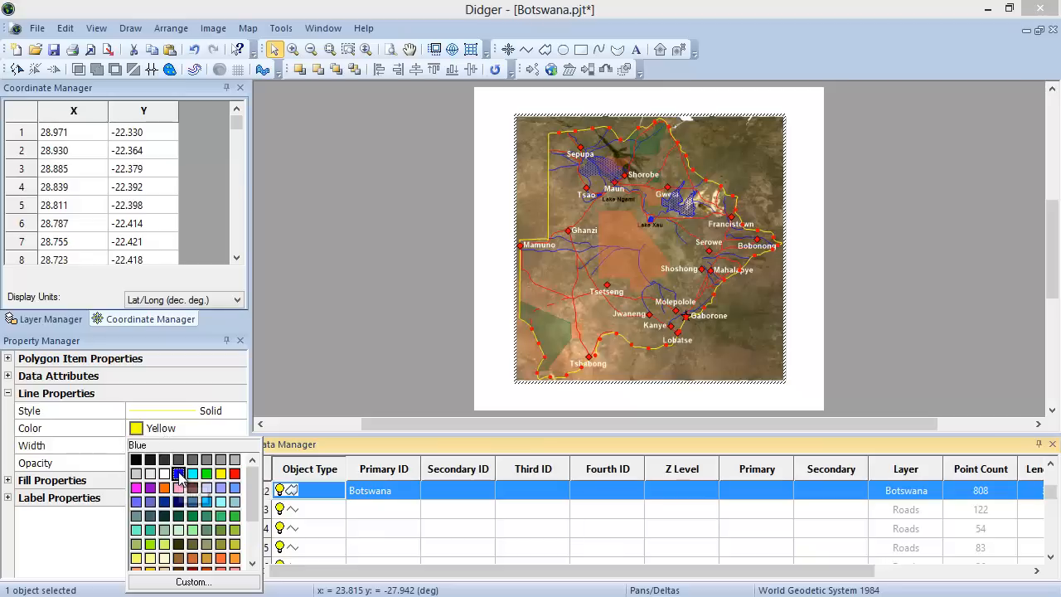
click(178, 475)
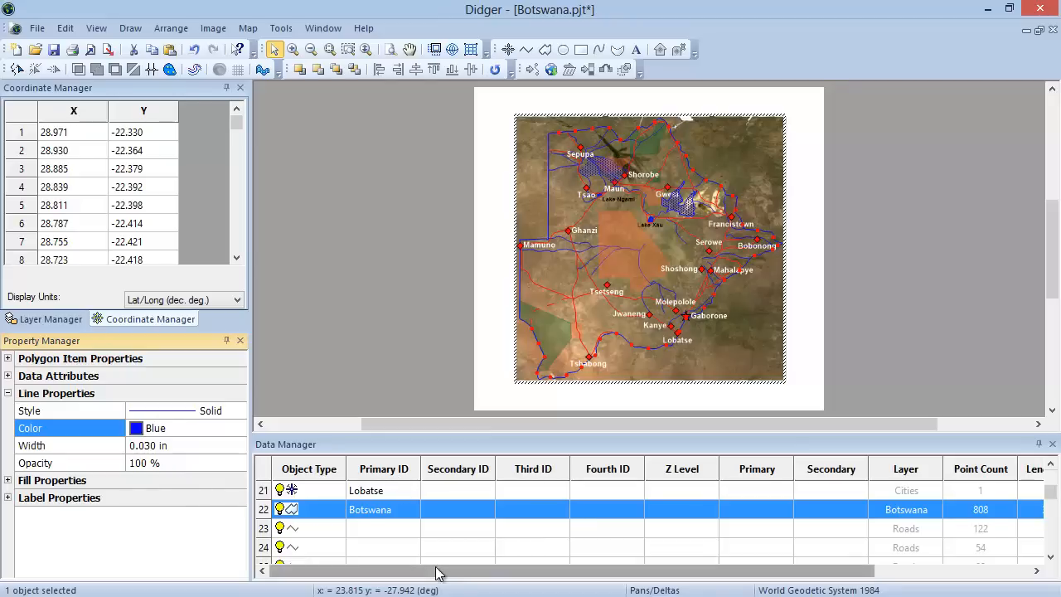
Scroll the Data Manager right to reveal the Botswana polygon's Length, Area and Direction columns
scroll(right, 3)
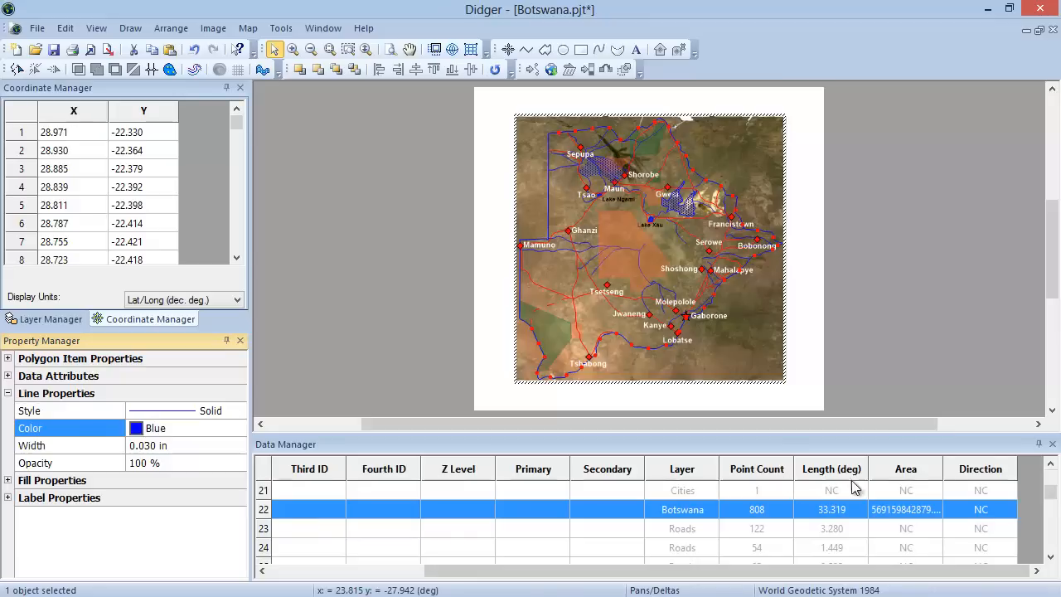
mouse_move(928, 484)
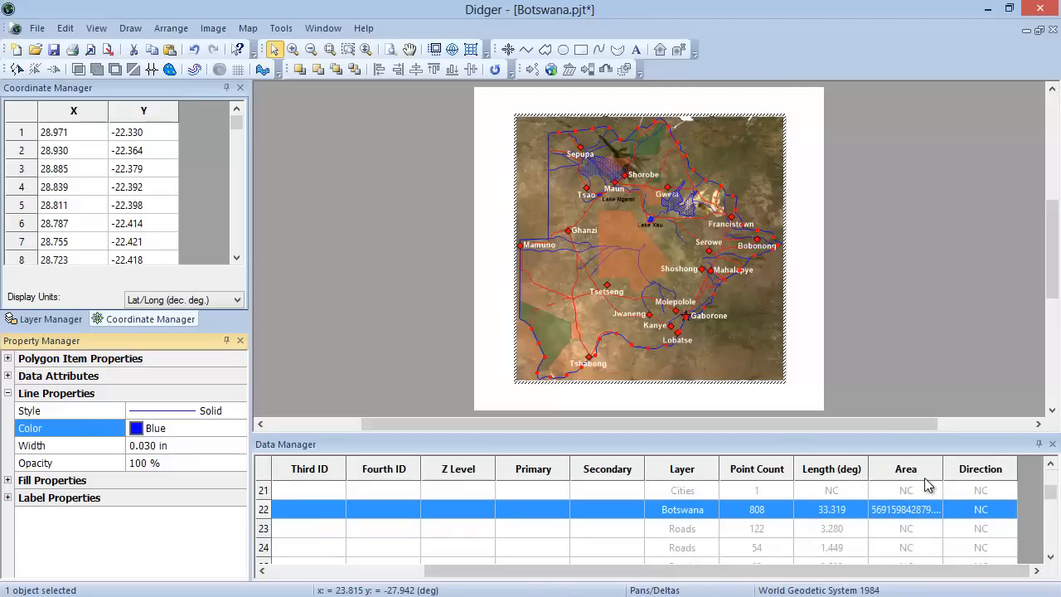
mouse_move(969, 494)
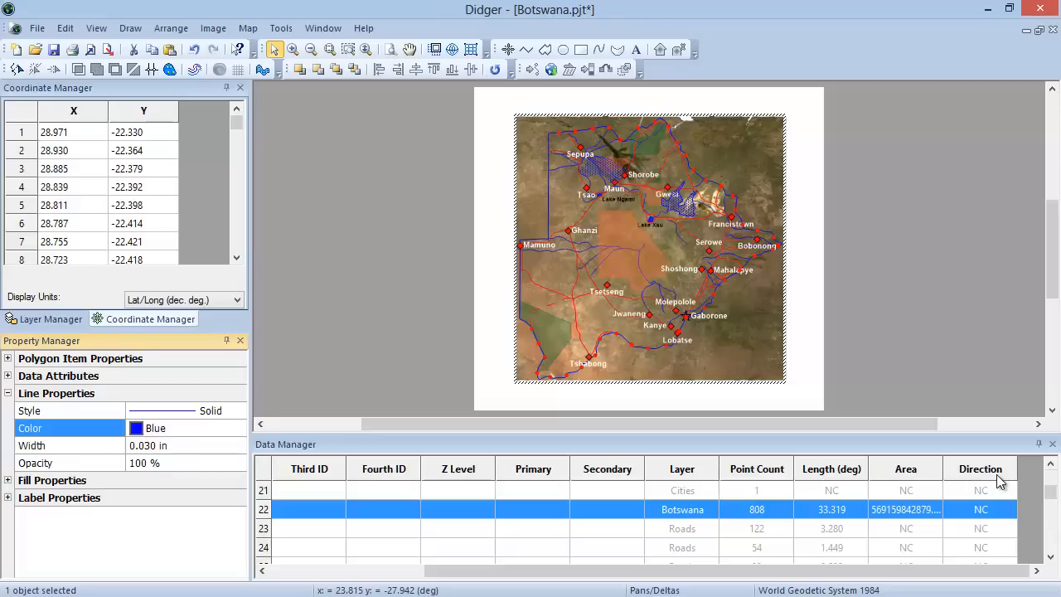
mouse_move(749, 582)
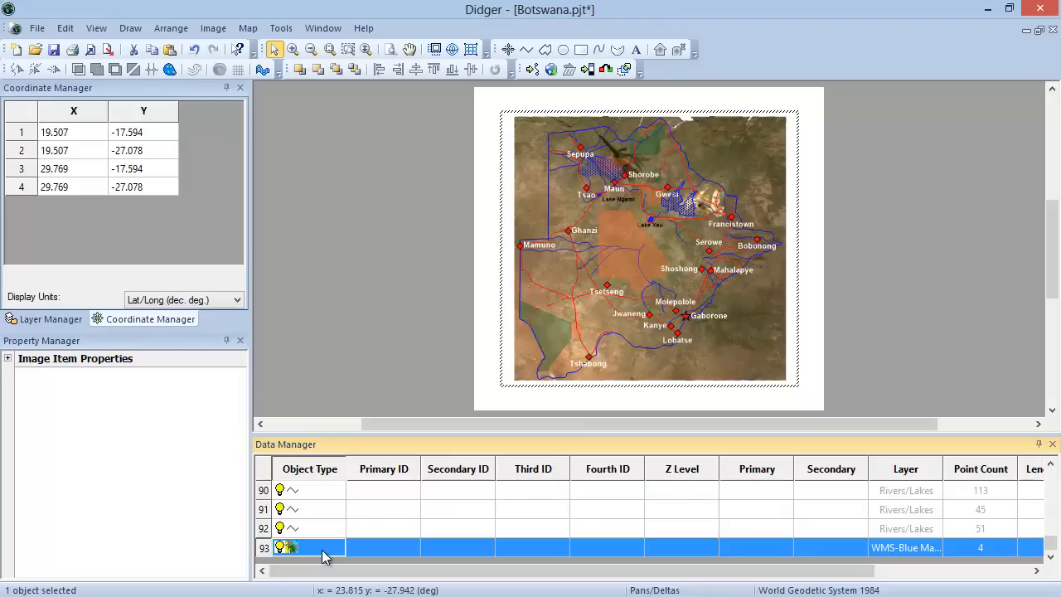
mouse_move(308, 456)
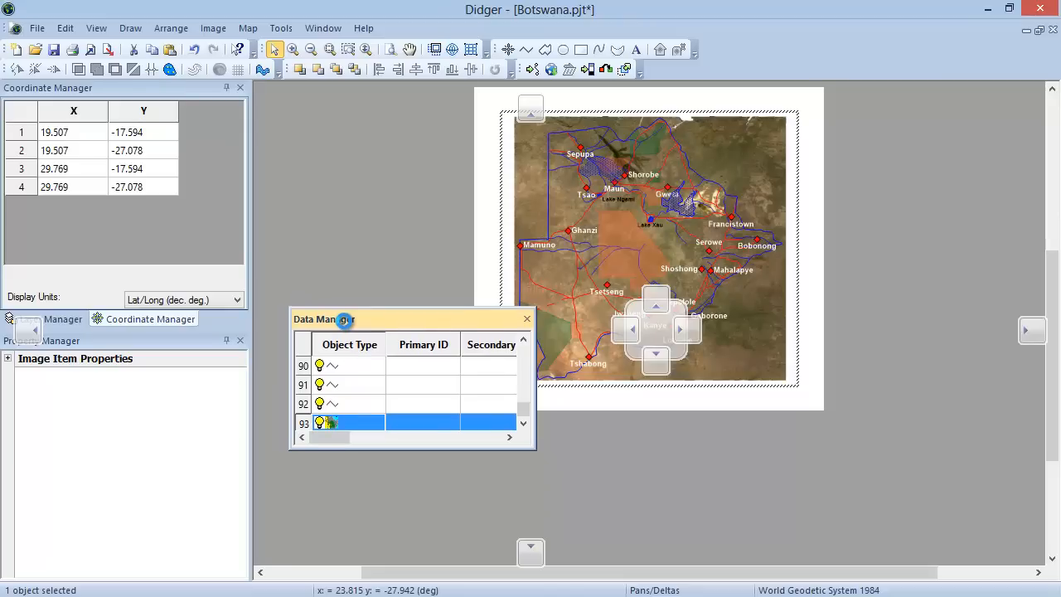
Float the Data Manager over the map, move it, and dock it back below the page
drag(323, 318, 994, 331)
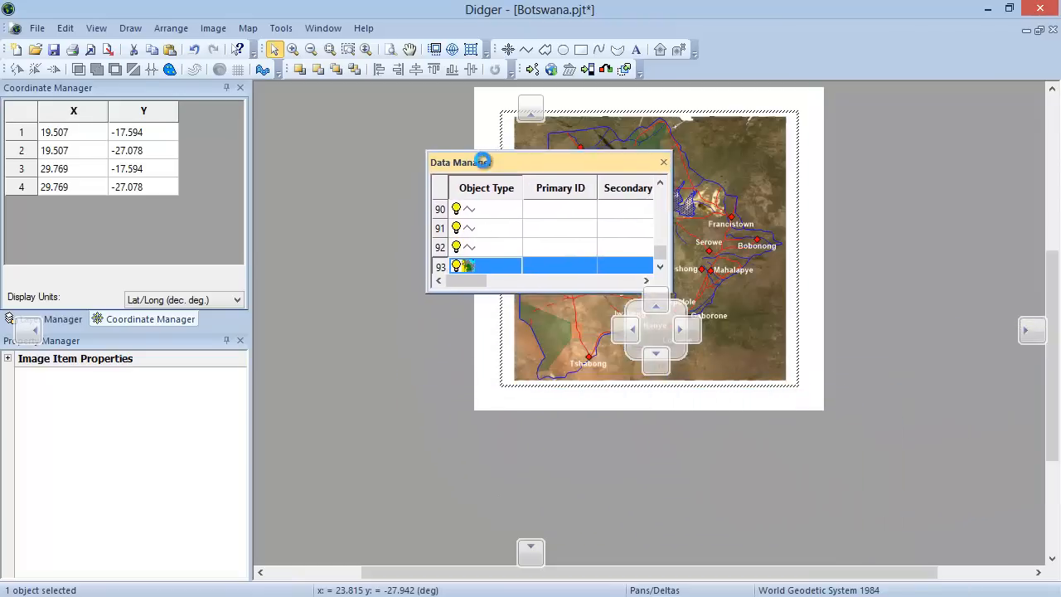
drag(467, 161, 530, 117)
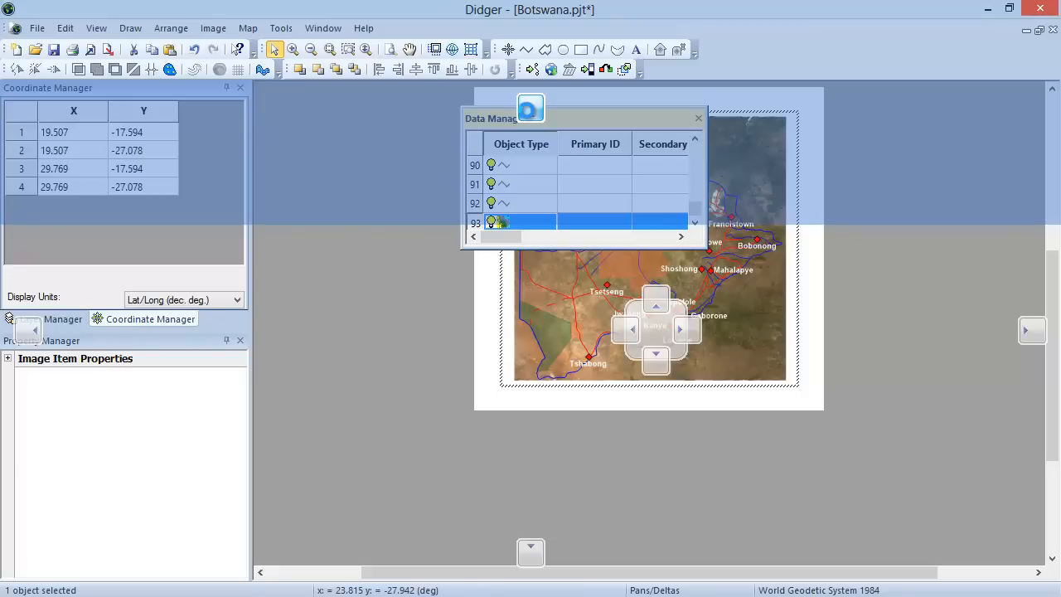
drag(531, 118, 414, 245)
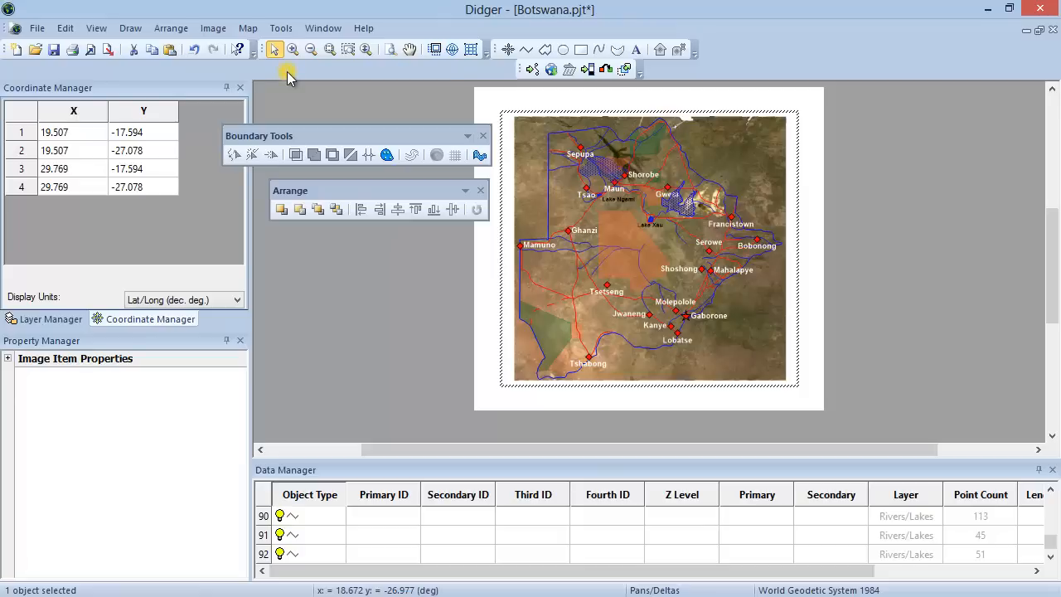
mouse_move(418, 332)
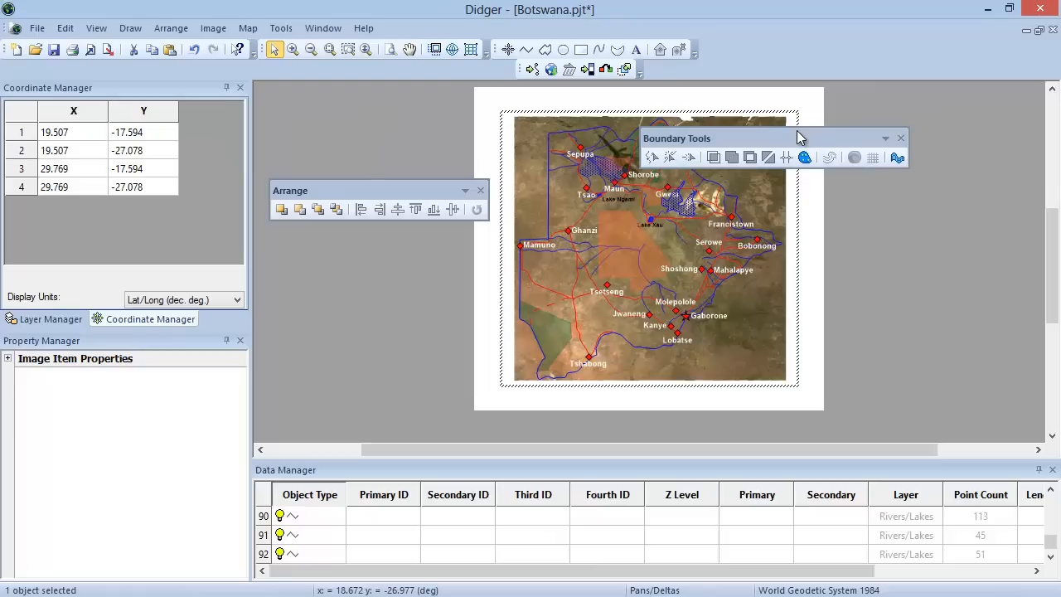
mouse_move(815, 140)
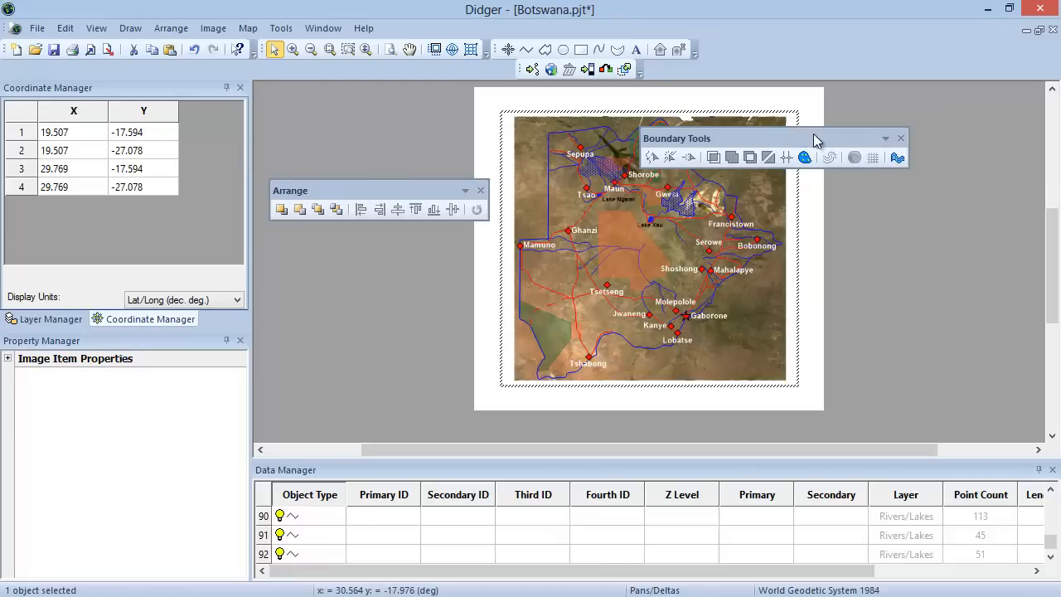
Close the floating Boundary Tools toolset, leaving the Arrange toolset over the map
click(902, 138)
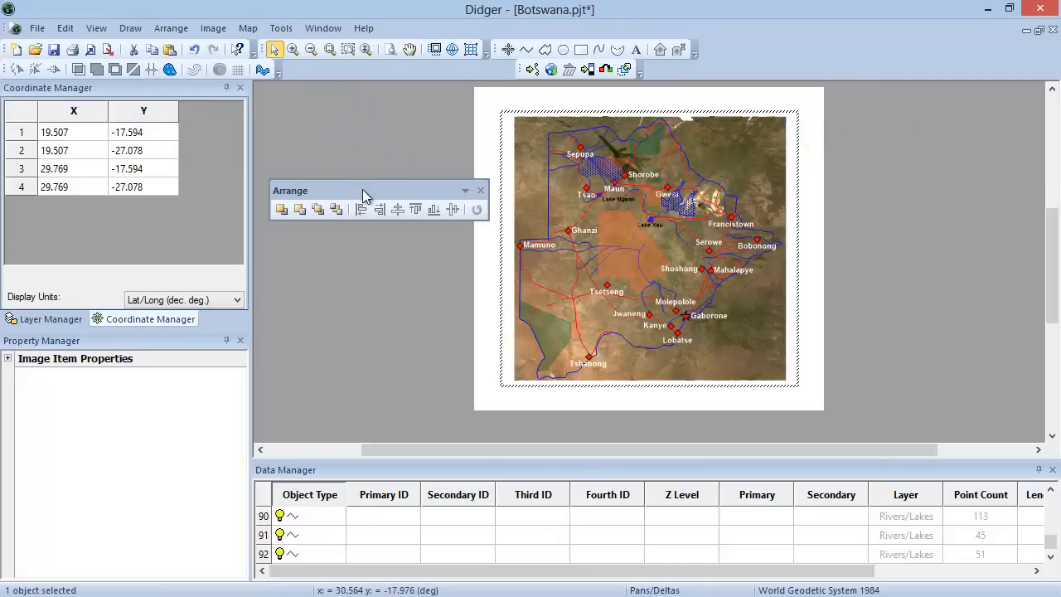